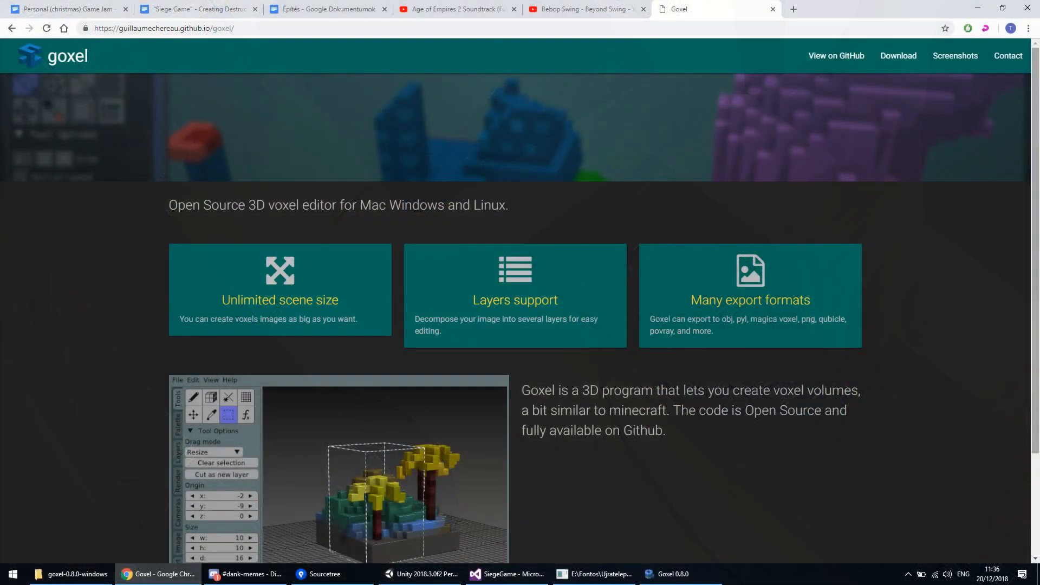
Draw the grey voxel house walls and the brown roof layer, then open the File menu's export options
{"action": "scroll", "scroll_direction": "down", "scroll_amount": 3}
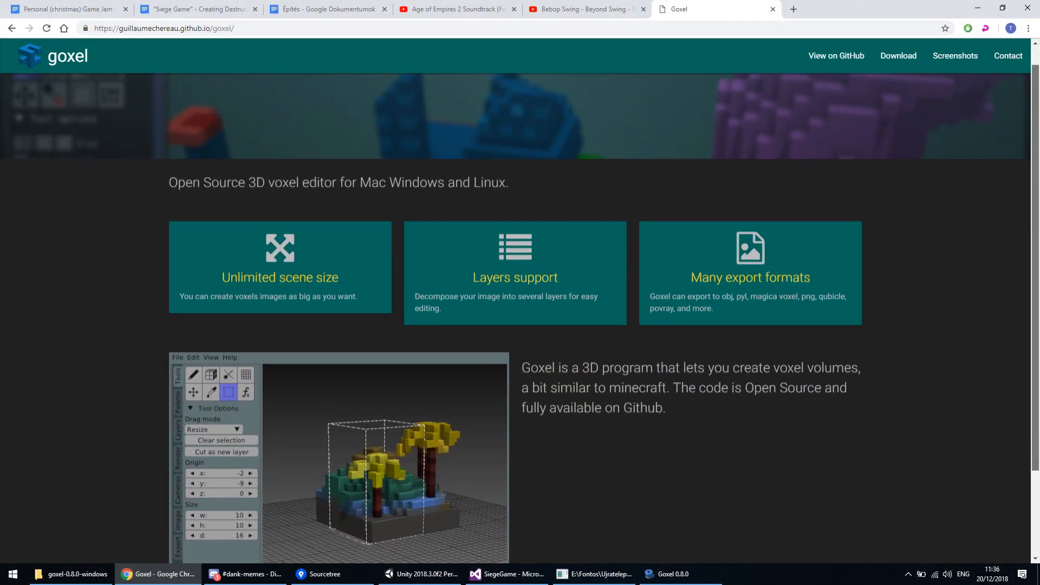
{"action": "scroll", "scroll_direction": "down", "scroll_amount": 3}
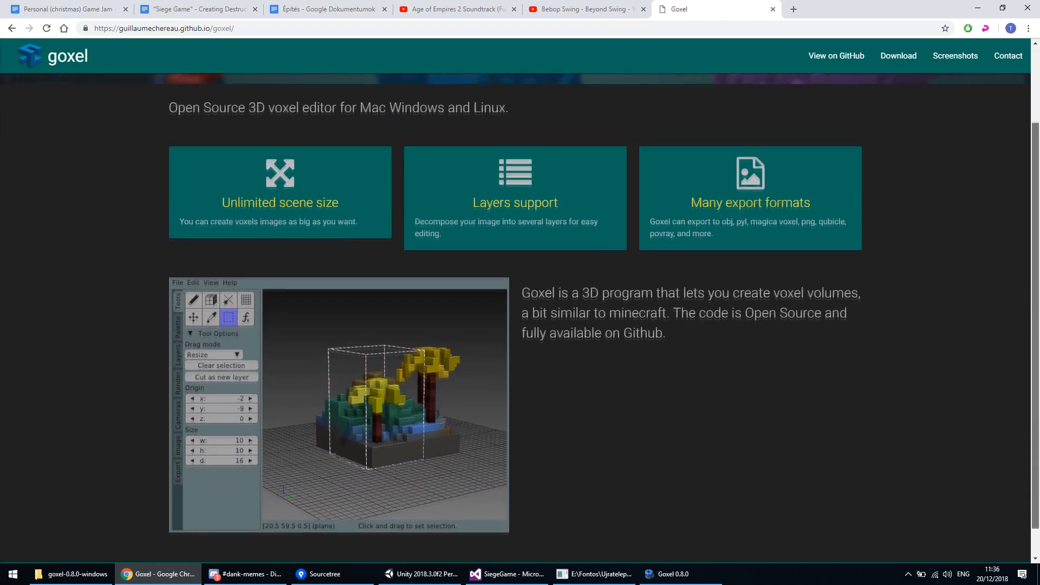
{"action": "left_click", "coordinate": [669, 573]}
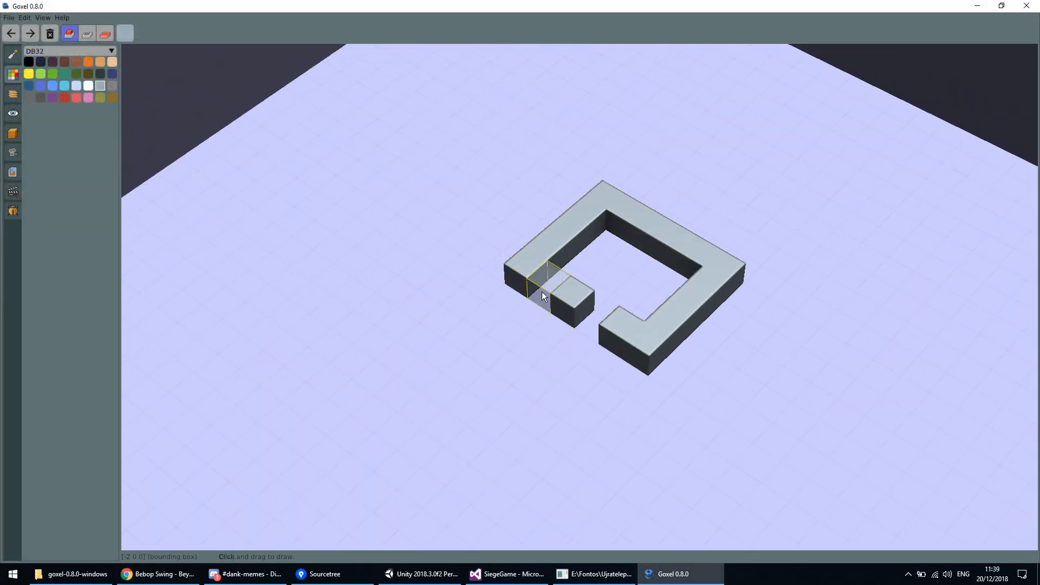
{"action": "left_click_drag", "start_coordinate": [540, 291], "coordinate": [523, 236]}
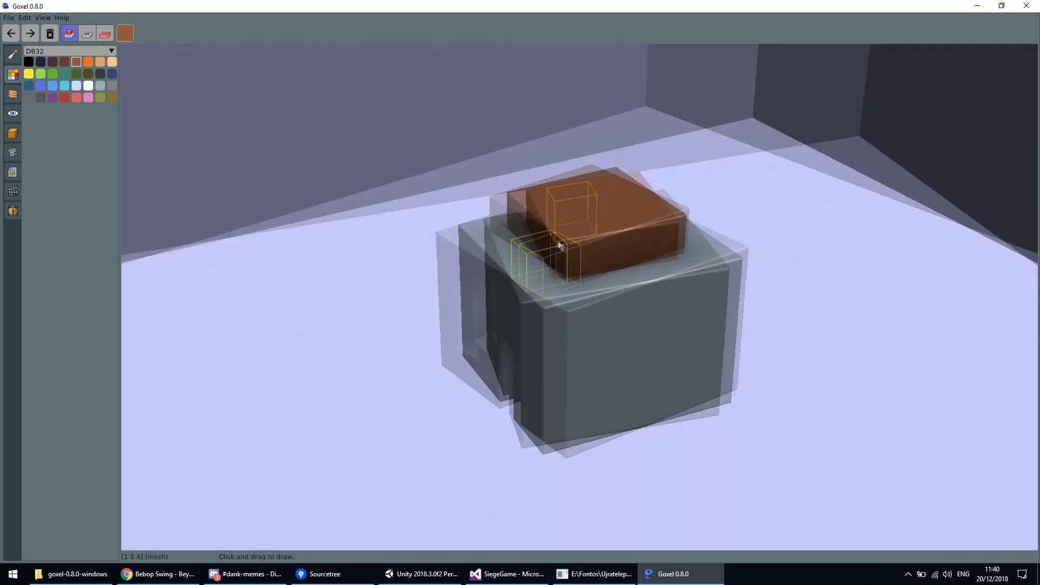
{"action": "left_click", "coordinate": [9, 17]}
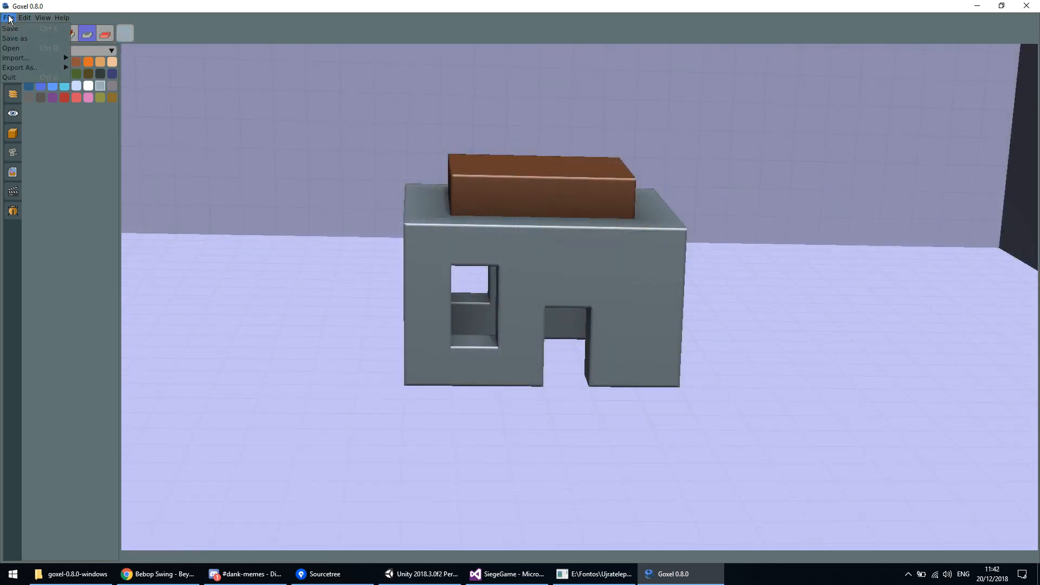
{"action": "left_click", "coordinate": [21, 67]}
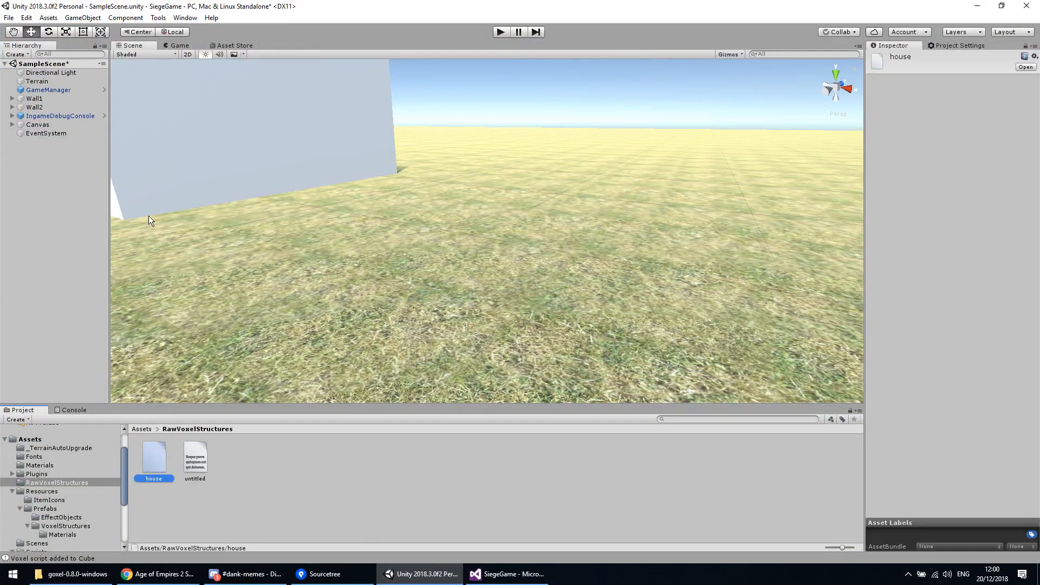
Parse the house asset into a voxel structure prefab with Tools > Parse Voxel Structure into Prefab
{"action": "left_click", "coordinate": [160, 18]}
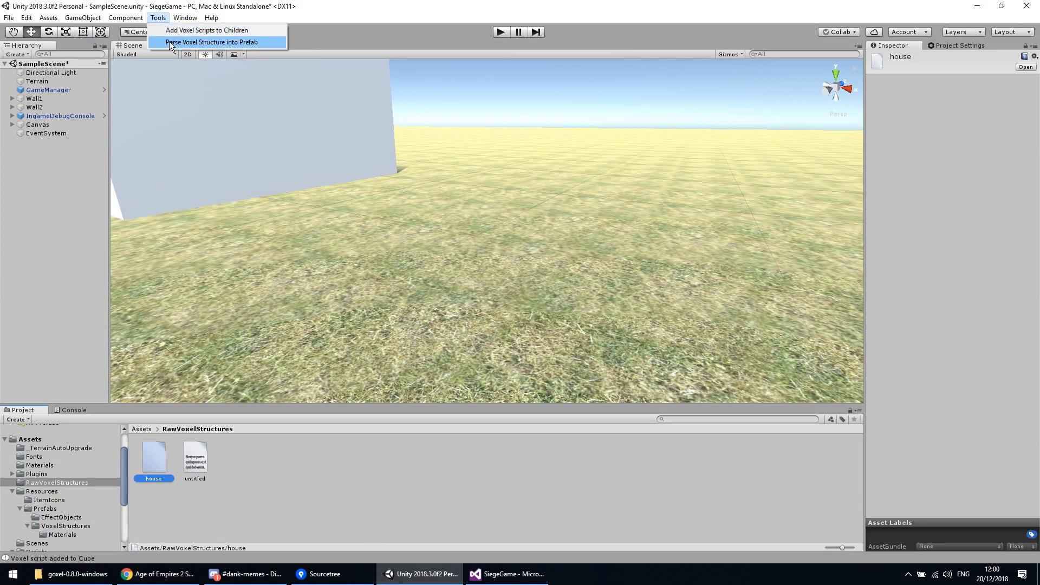
{"action": "left_click", "coordinate": [218, 42]}
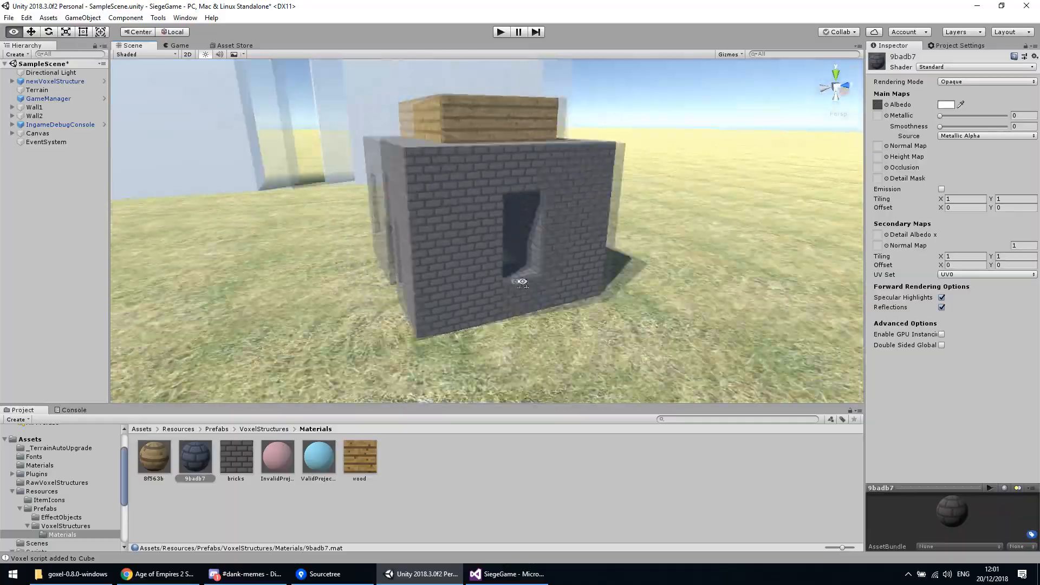
Enter play mode and fire five hand cannon shots to knock down the brick house walls
{"action": "left_click", "coordinate": [500, 31]}
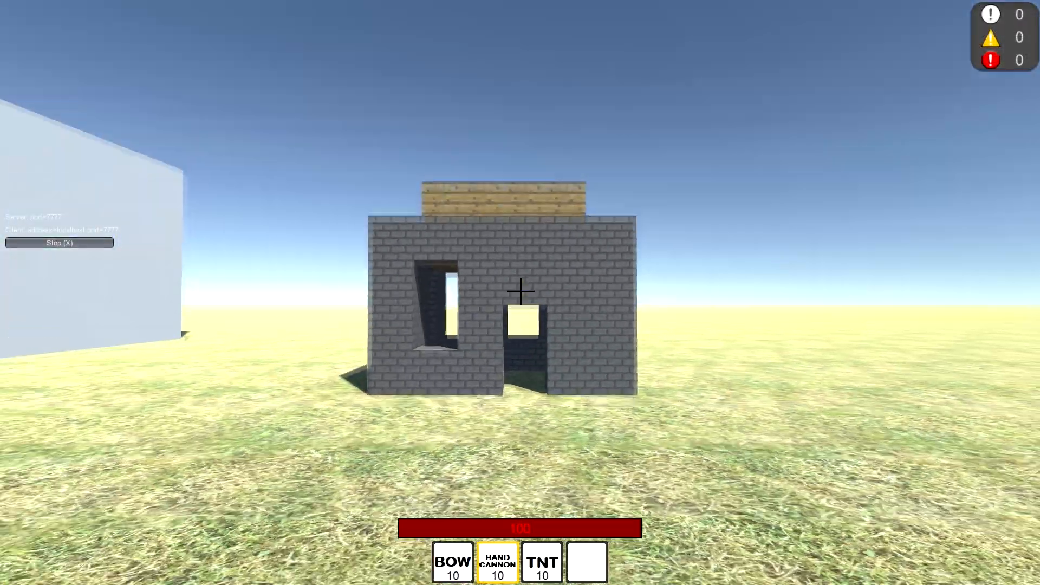
{"action": "left_click", "coordinate": [518, 292]}
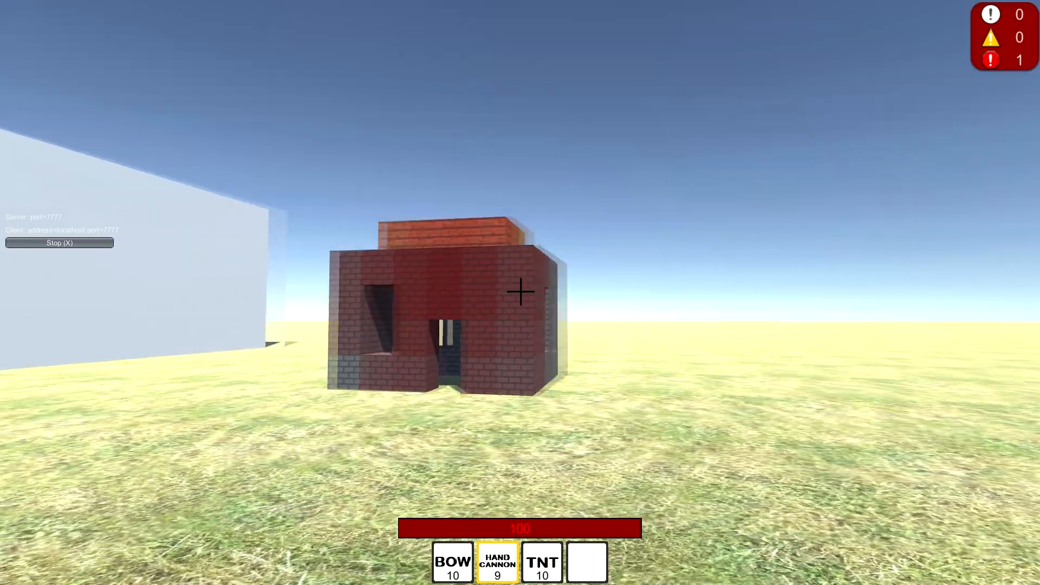
{"action": "left_click", "coordinate": [520, 292]}
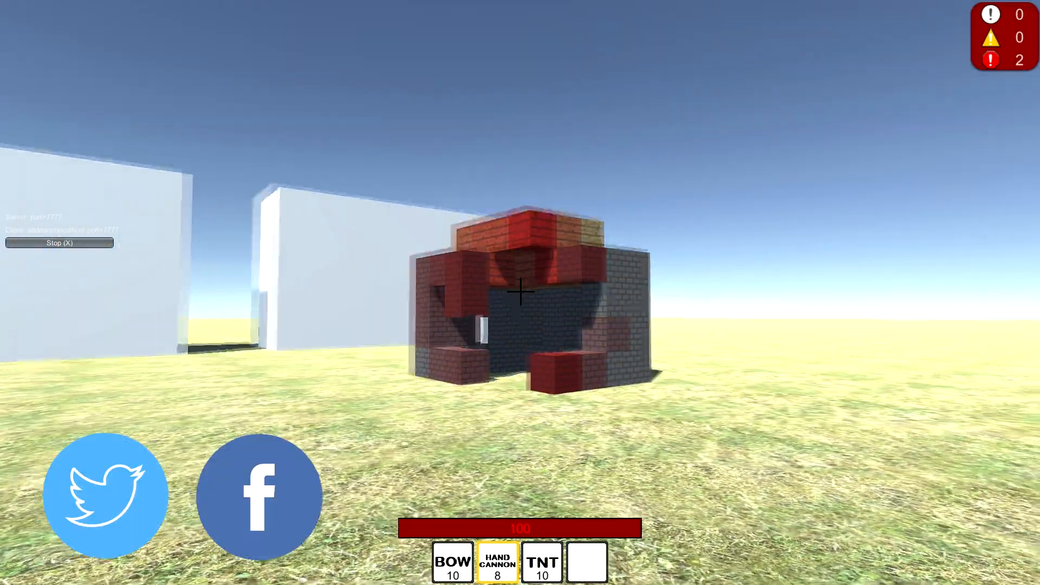
{"action": "left_click", "coordinate": [519, 294]}
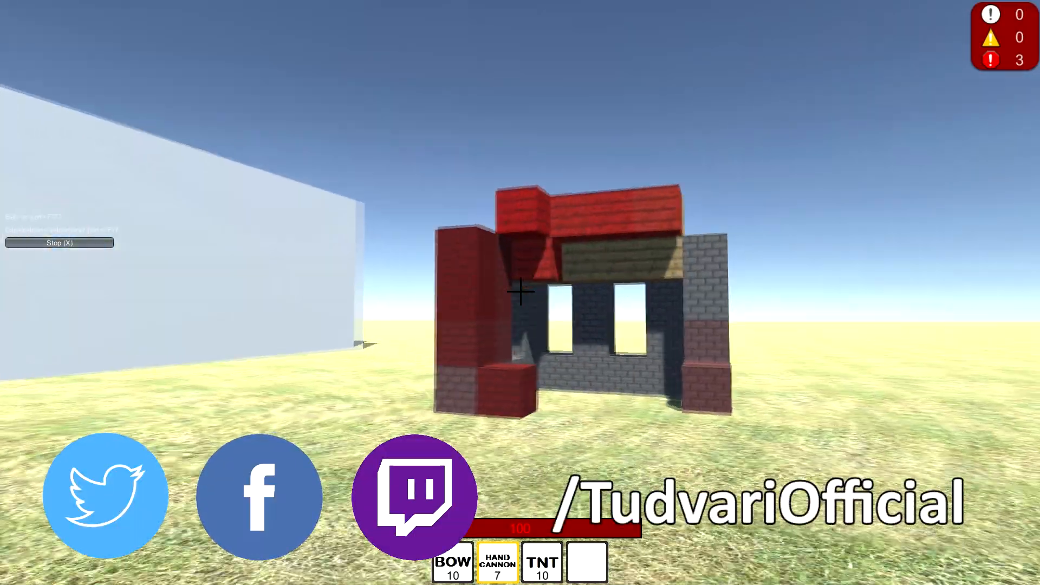
{"action": "left_click", "coordinate": [520, 305]}
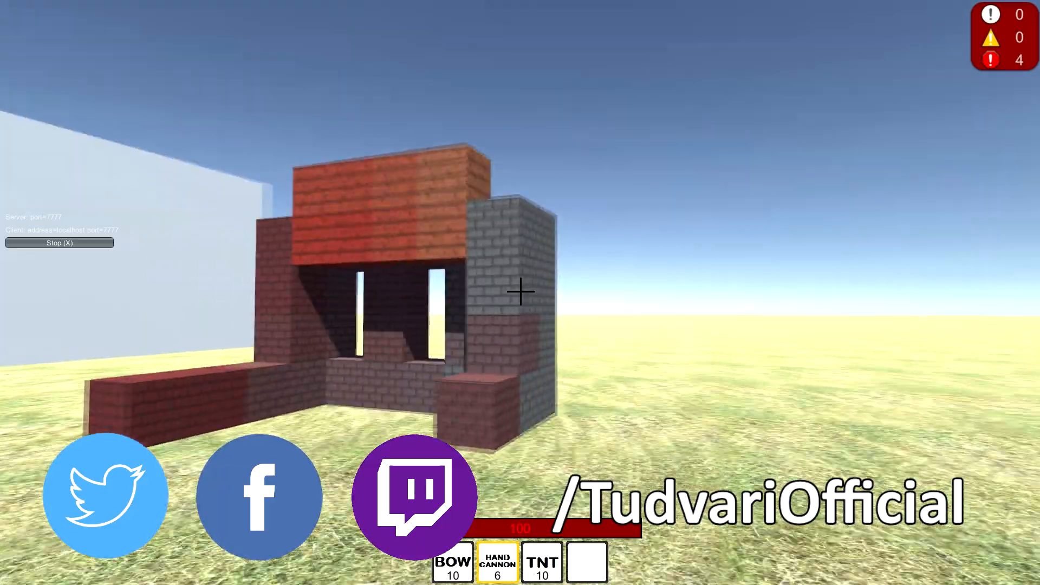
{"action": "left_click", "coordinate": [520, 292]}
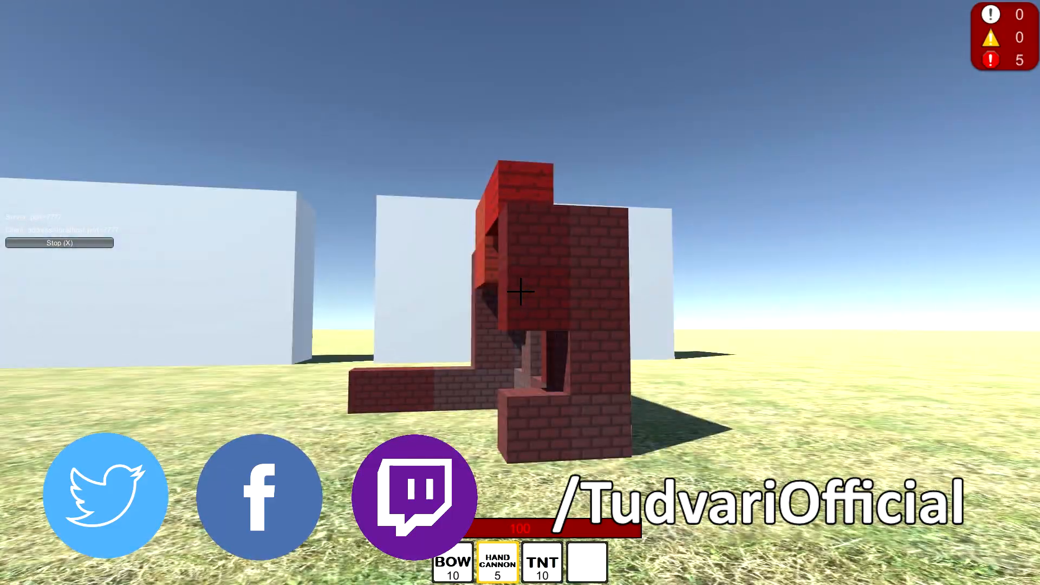